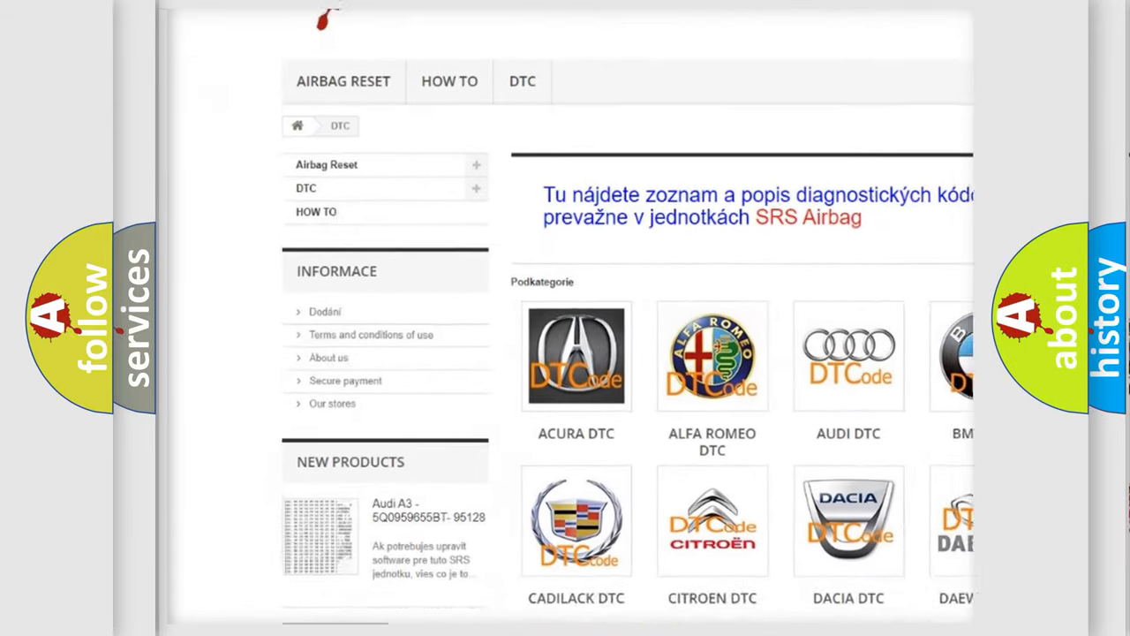
Step: Scroll down past the brand logos until the B-series trouble-code table is in view
scroll("down", 3)
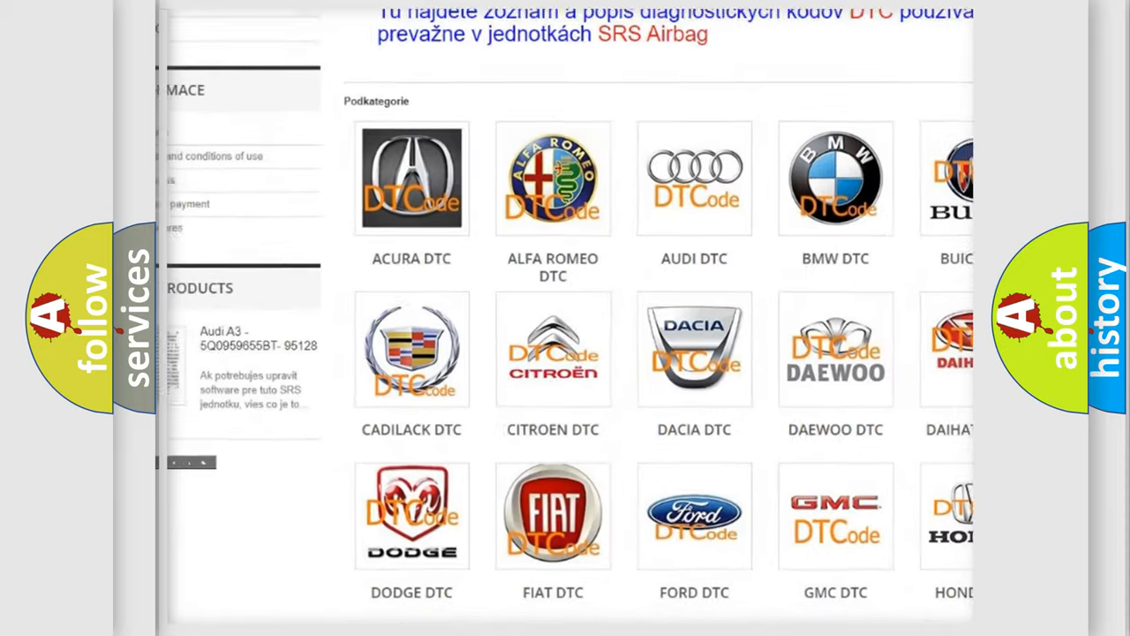
scroll("down", 3)
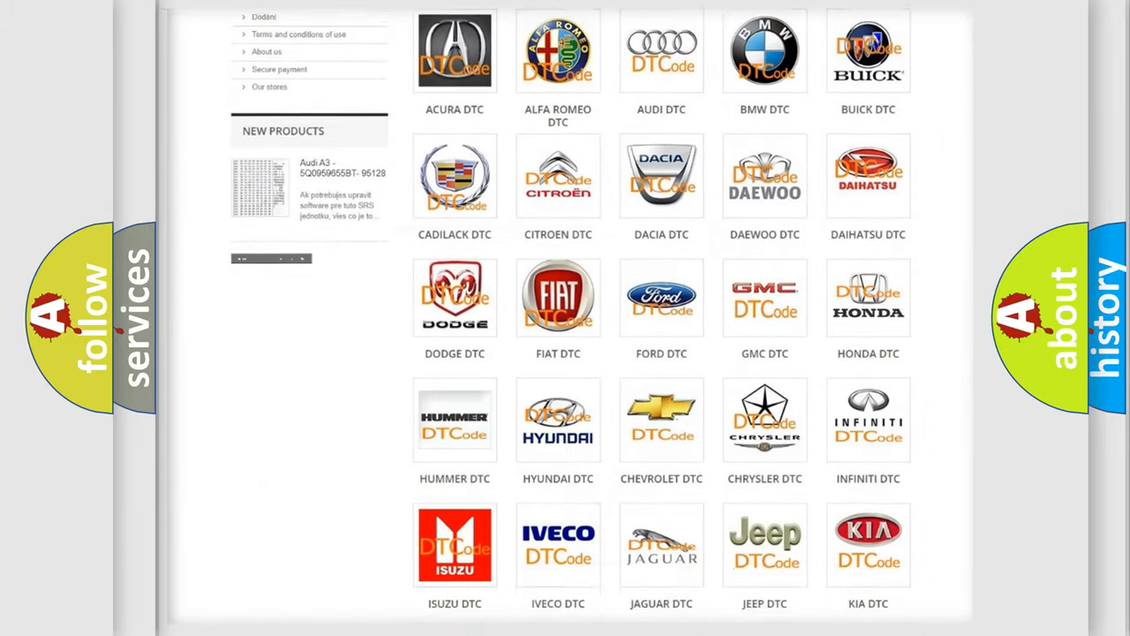
scroll("down", 3)
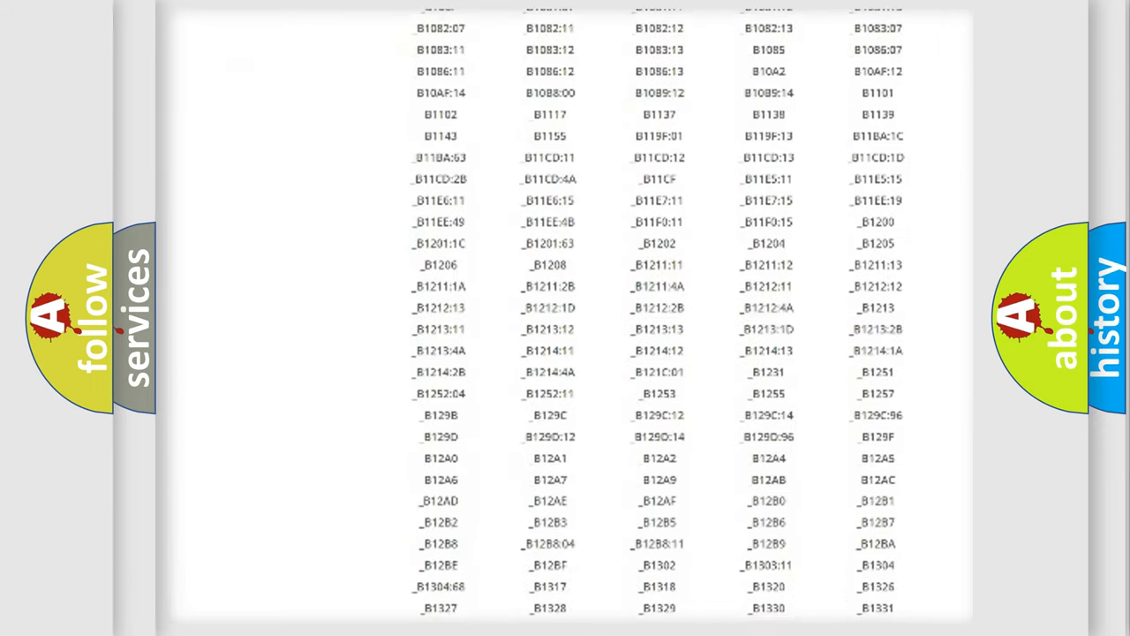
scroll("down", 3)
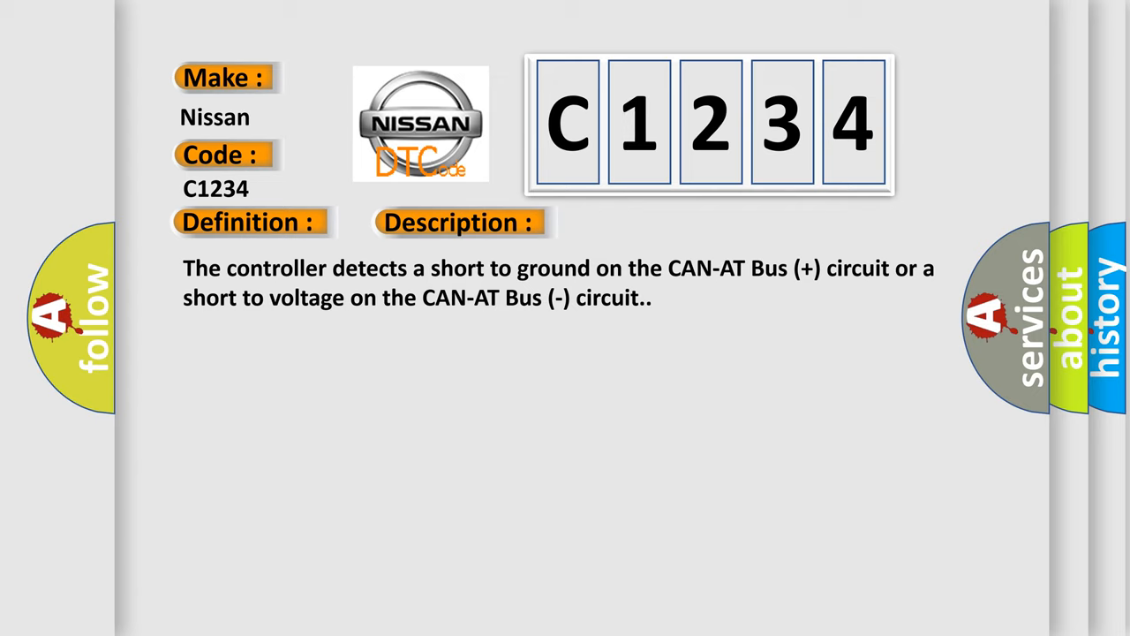
Step: Advance the slide so the Cause heading and C1234 cause text appear
left_click(650, 222)
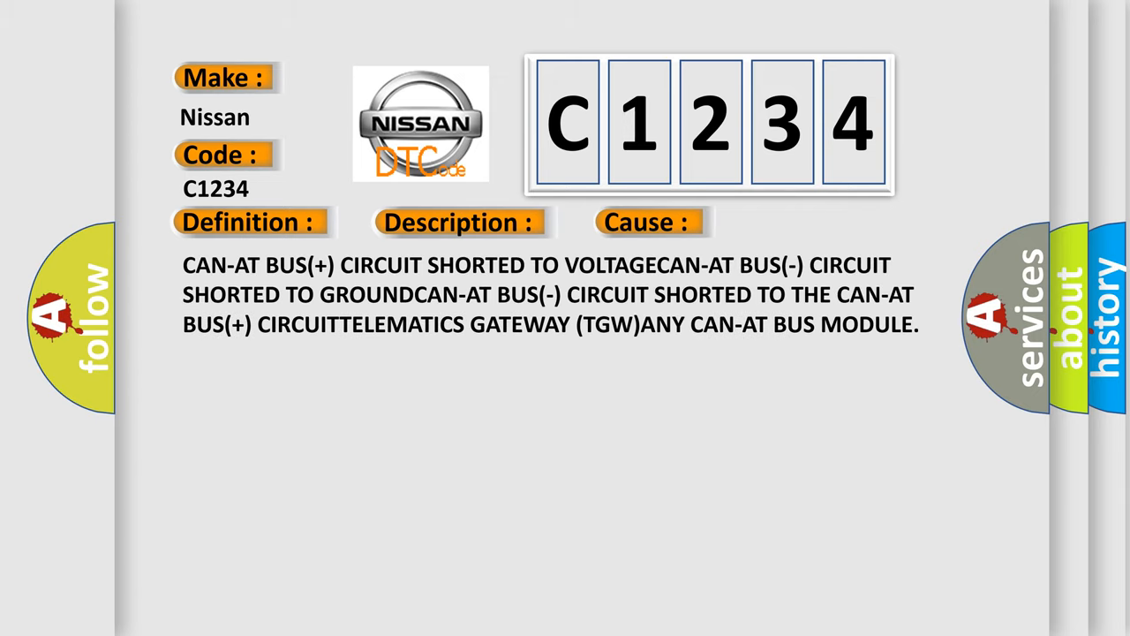